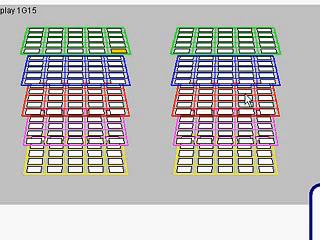
mouse_move(228, 43)
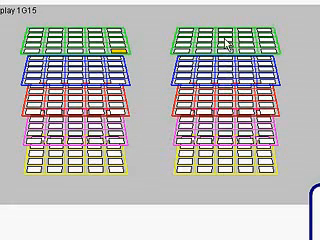